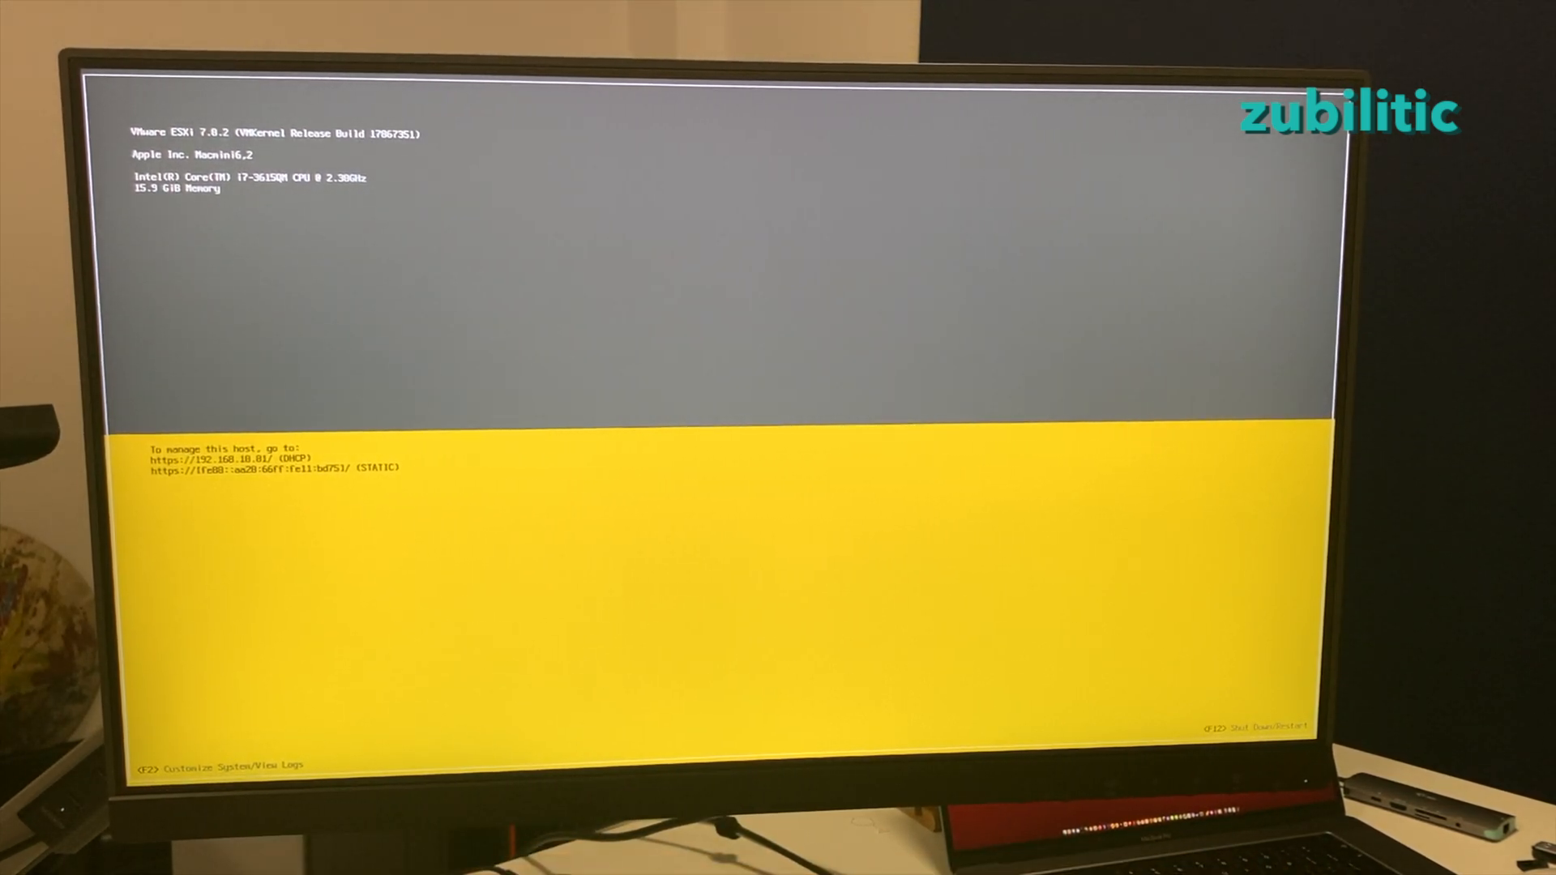
Step: Enter host customization and begin editing the static IPv4 address, currently 192.168.10.8
key(f2)
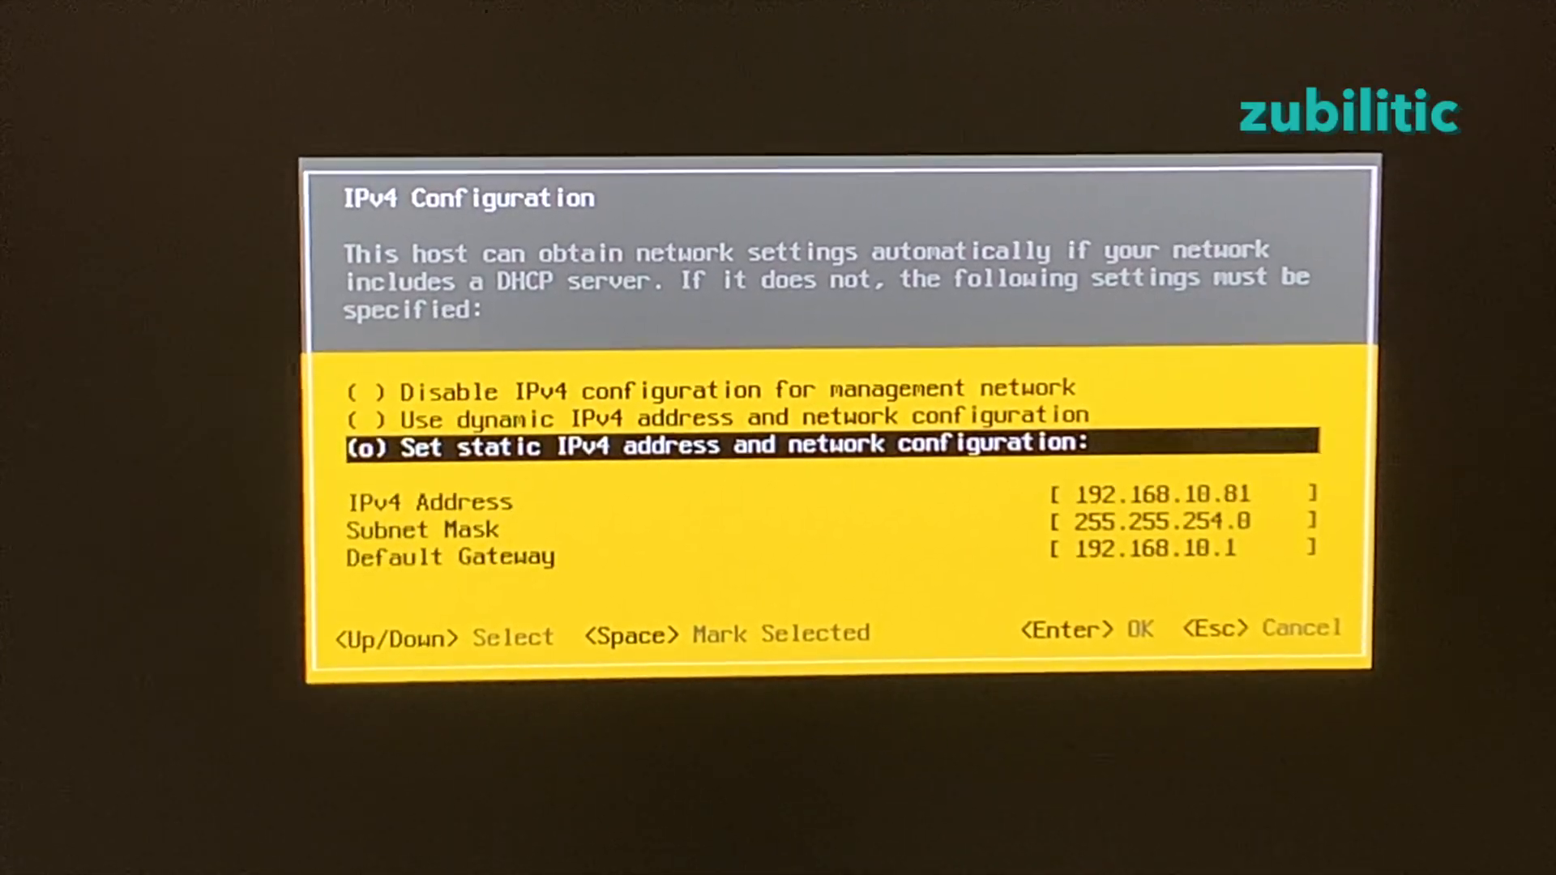
key(Down)
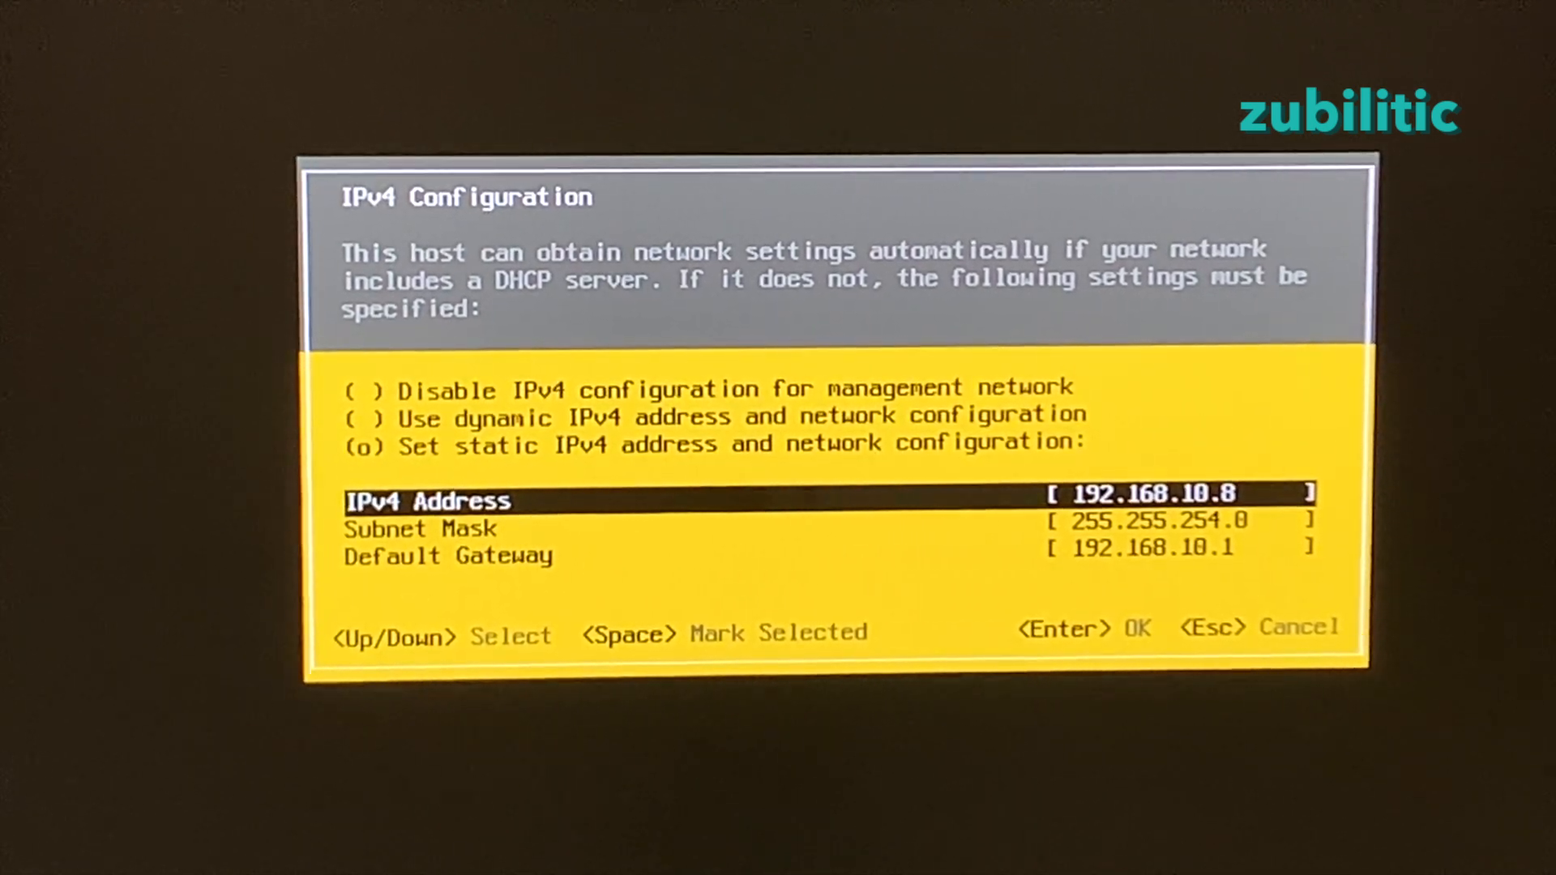